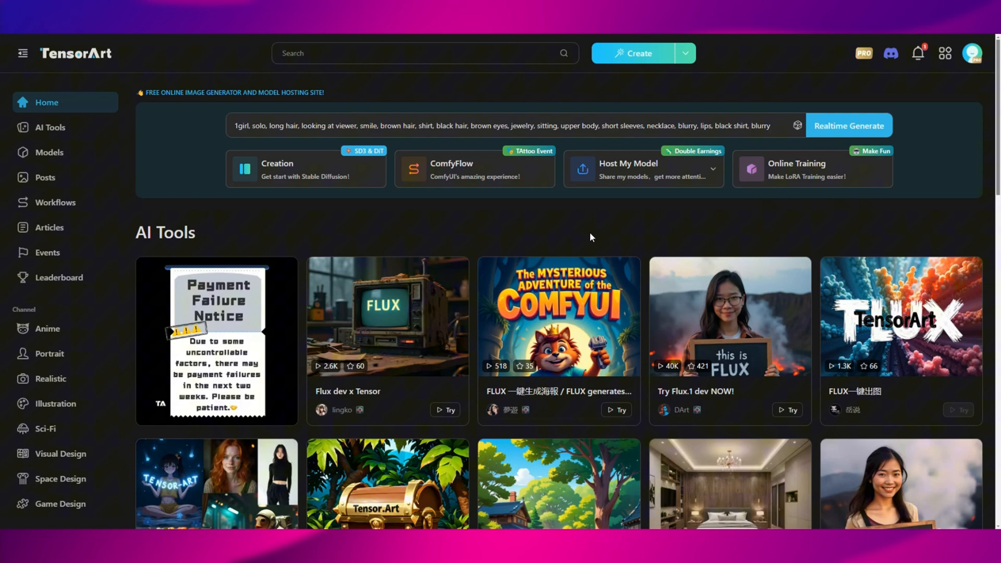
# Upload the 20 zombie images as the dataset on the Online Training page.
pyautogui.scroll(-3)
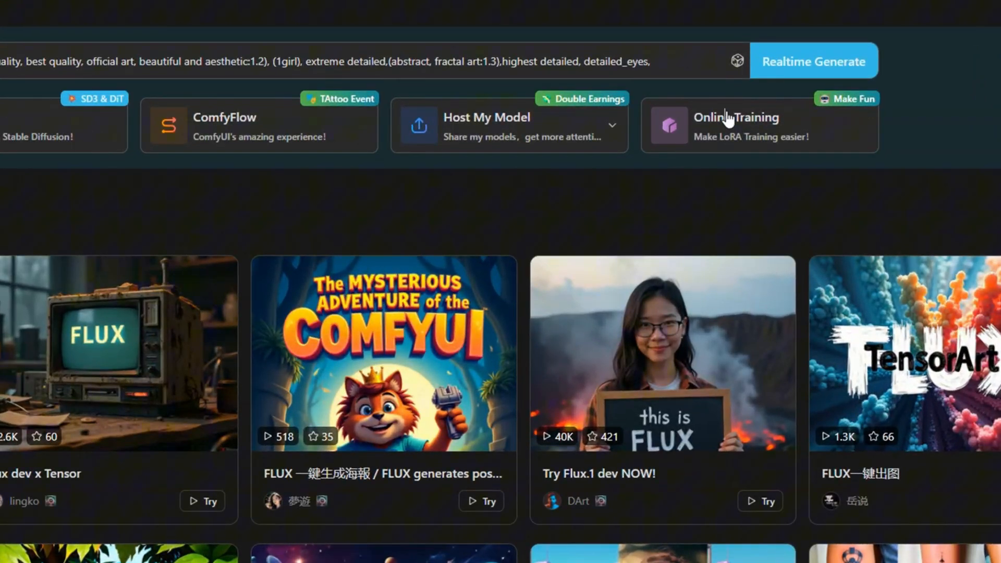
pyautogui.click(736, 124)
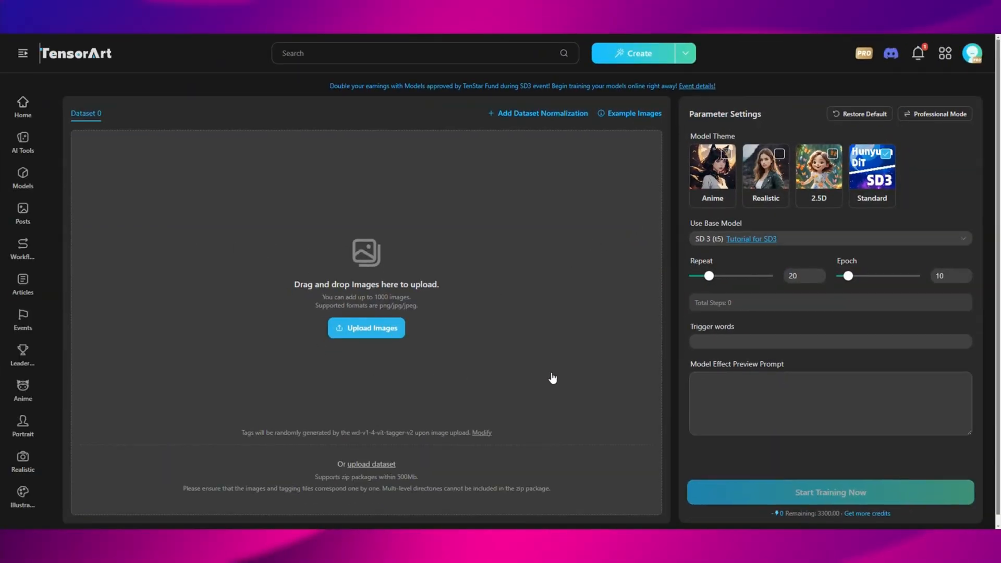
pyautogui.click(367, 327)
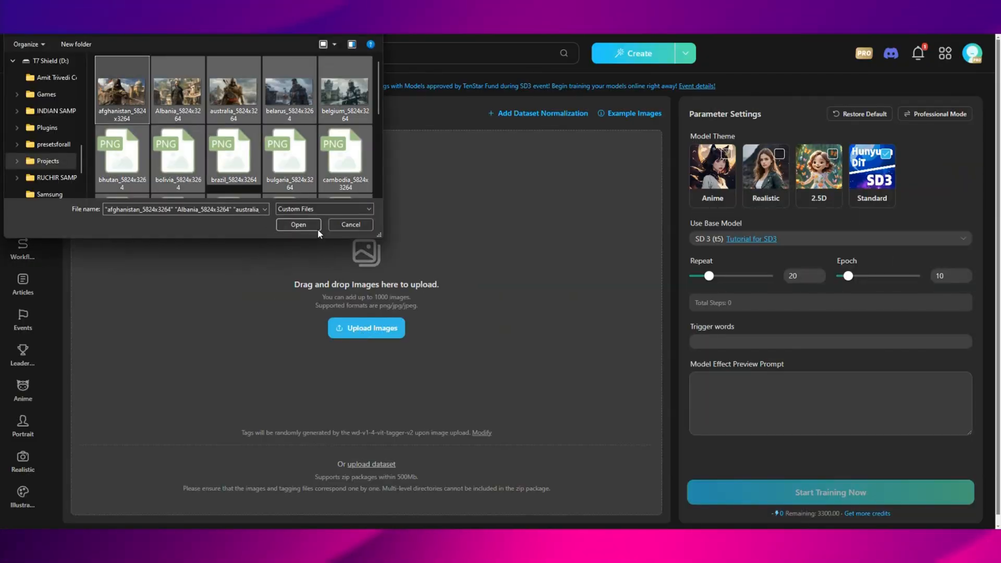
pyautogui.click(298, 224)
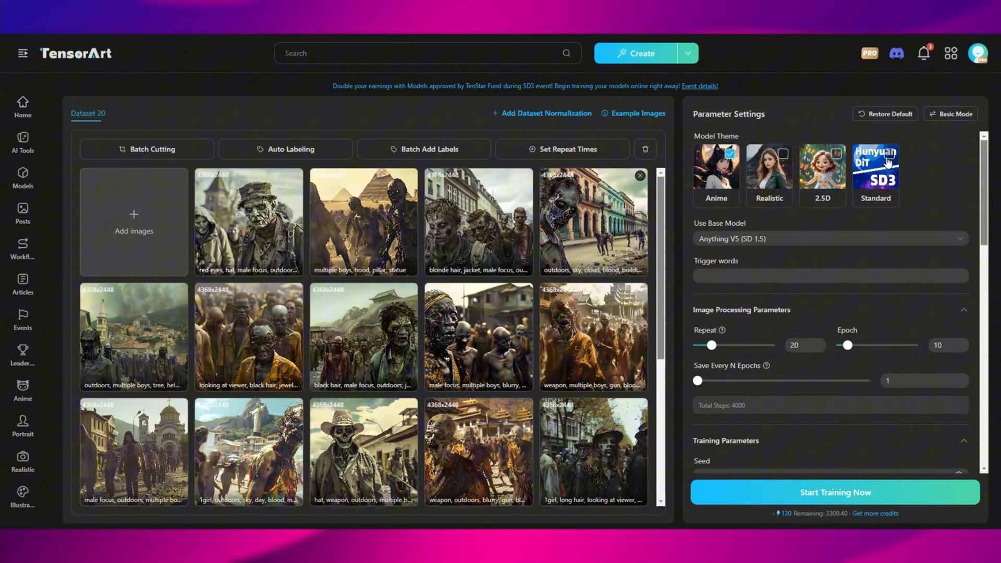
# Choose Standard theme with HunyuanDiT (1.2) and its recommended parameters (repeat 5, 1000 steps).
pyautogui.click(875, 173)
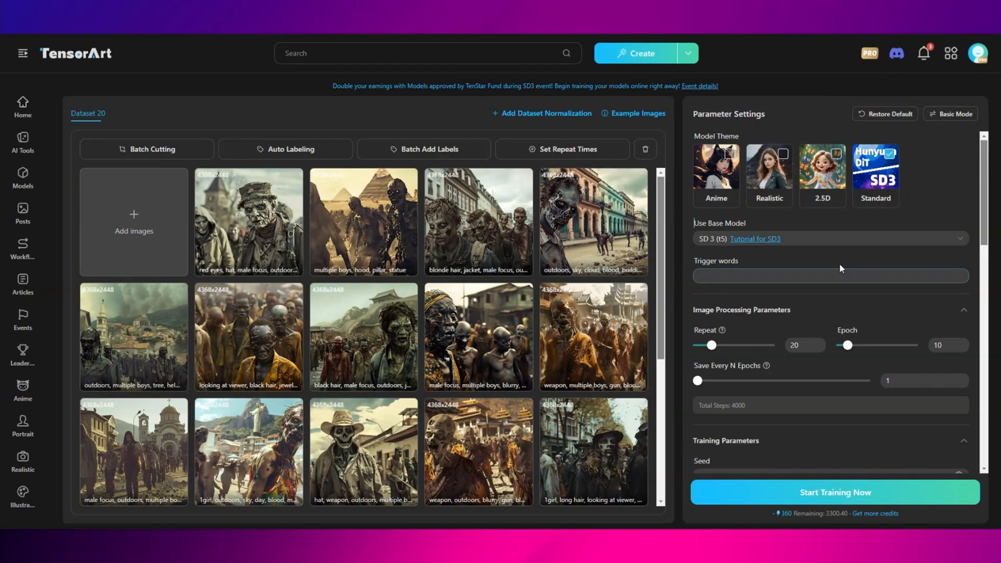
pyautogui.click(830, 239)
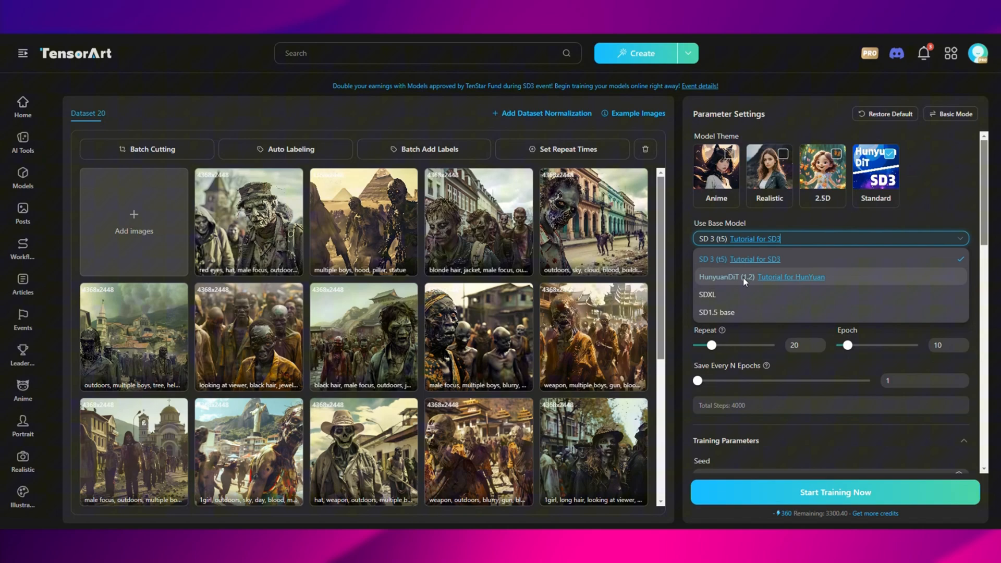
pyautogui.click(726, 277)
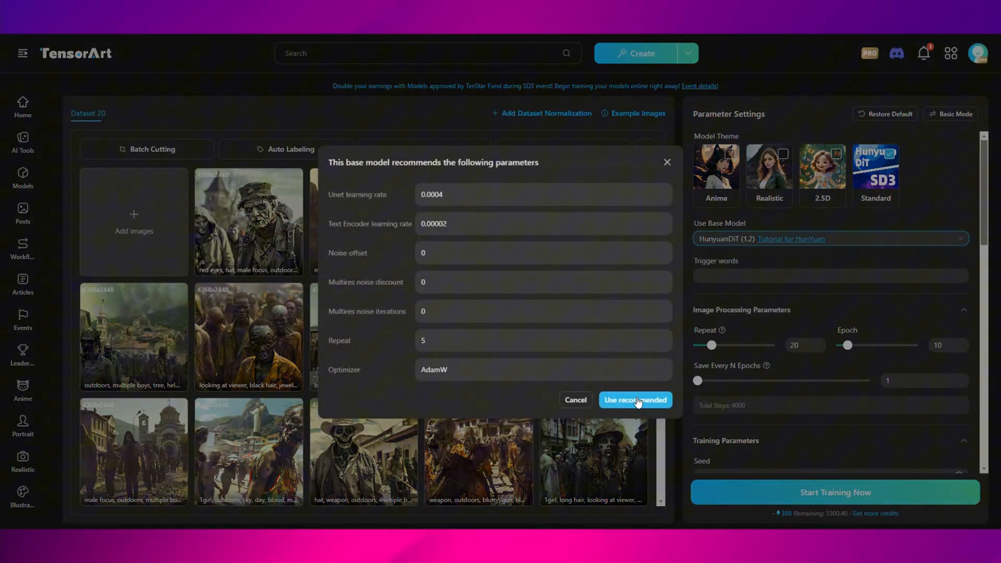
pyautogui.click(636, 400)
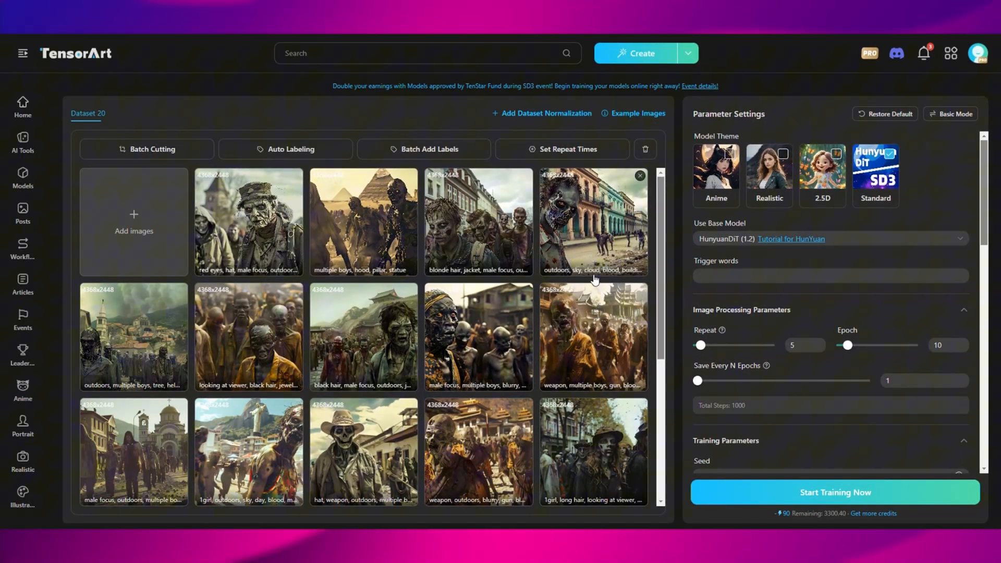
# Batch-cut all 20 images to 768x1024 and review the auto labeling algorithms without changing them.
pyautogui.click(146, 150)
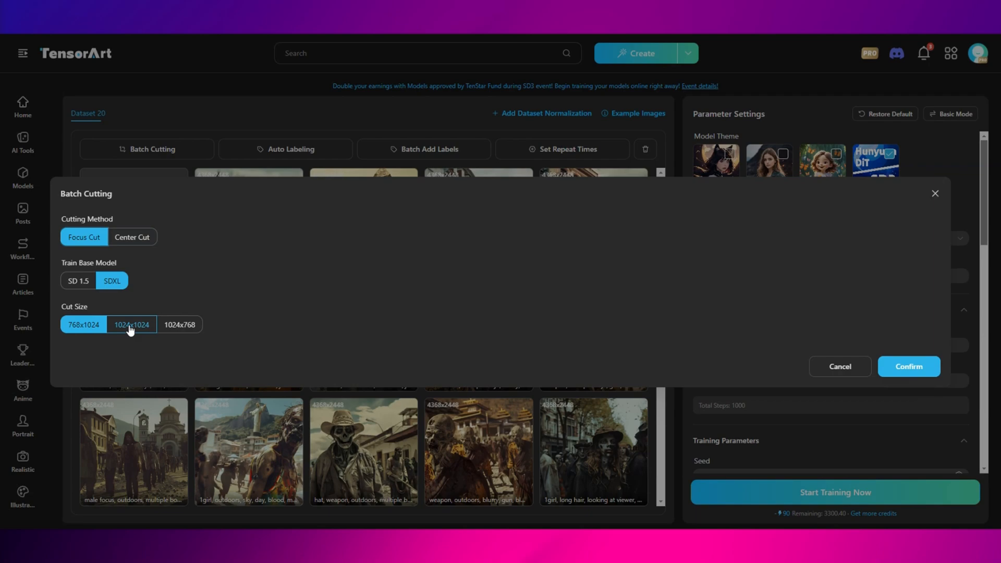
pyautogui.click(909, 366)
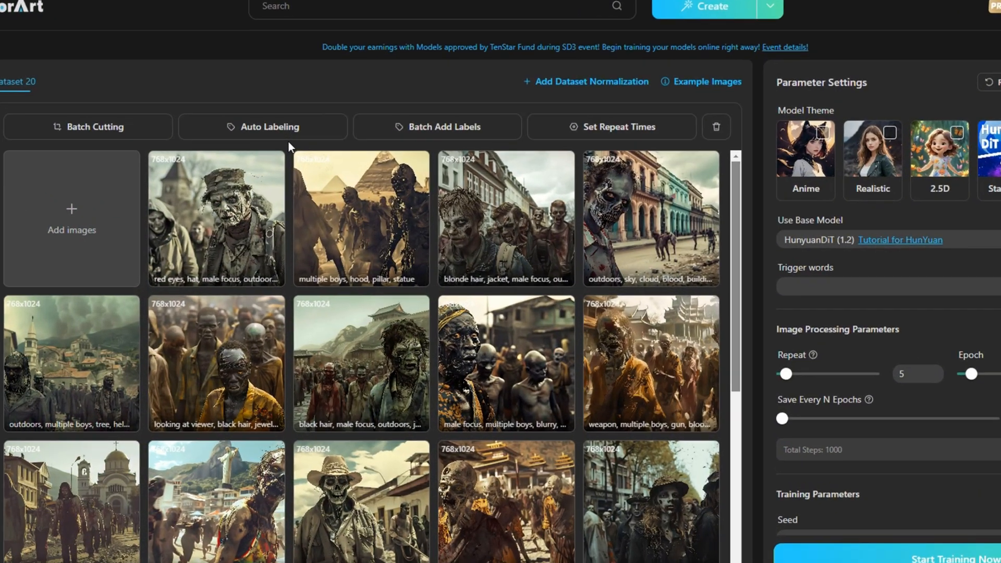
pyautogui.click(263, 126)
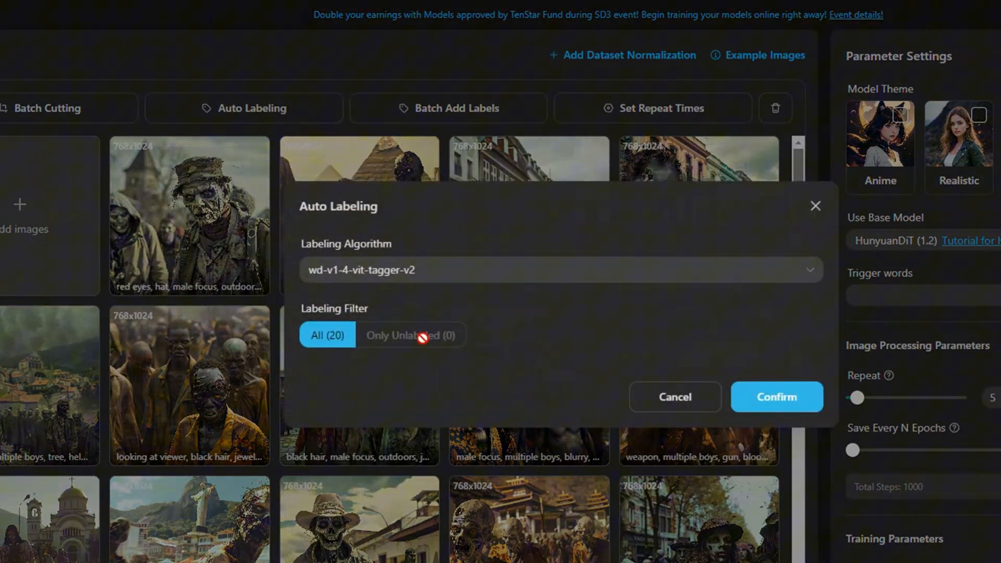
pyautogui.click(560, 270)
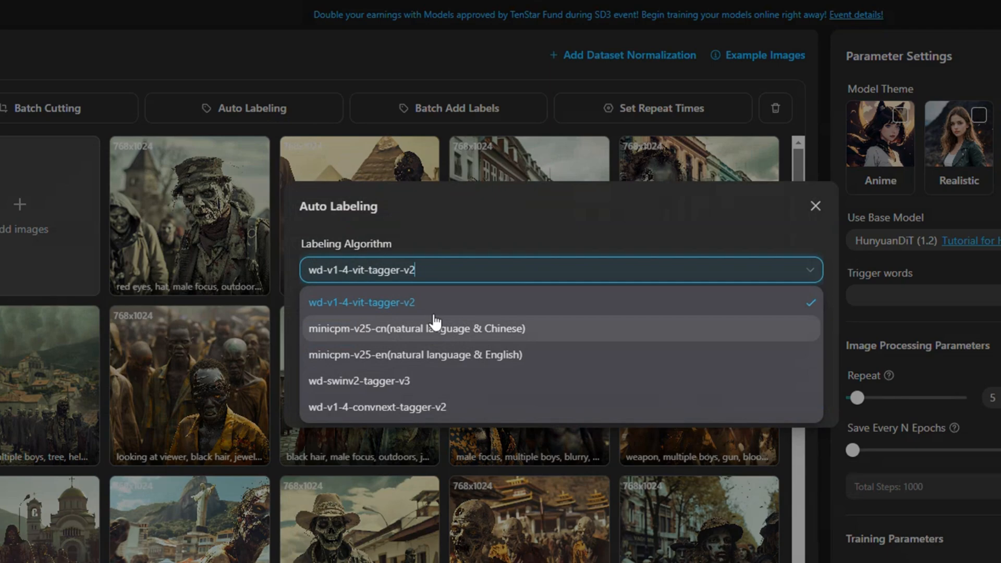
pyautogui.click(815, 206)
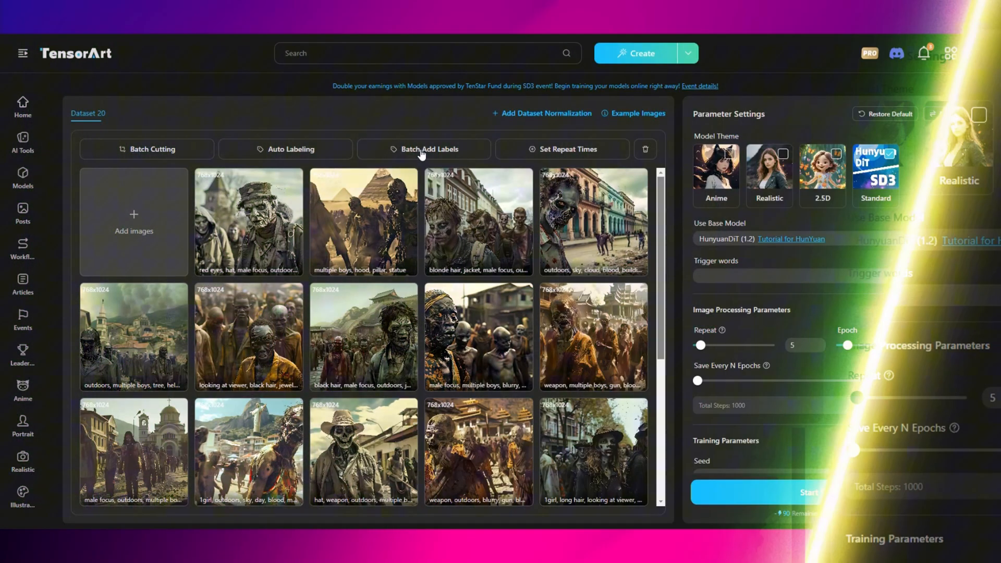
pyautogui.click(423, 149)
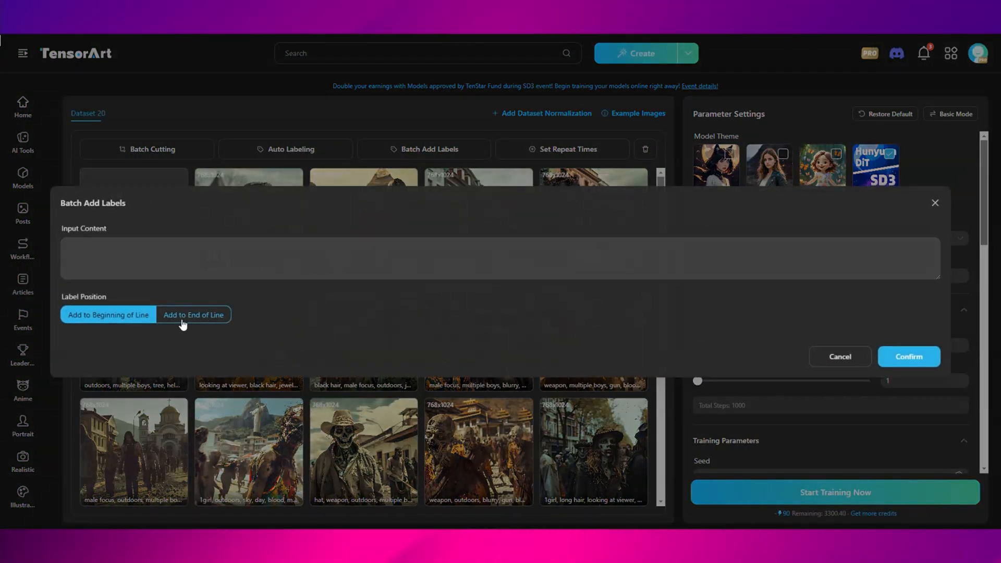
pyautogui.click(194, 315)
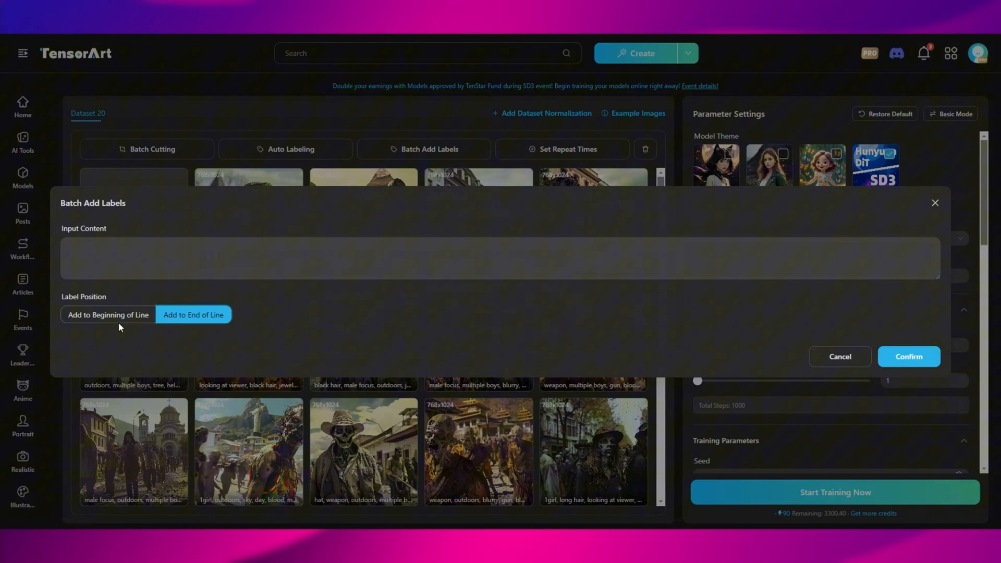
pyautogui.click(107, 315)
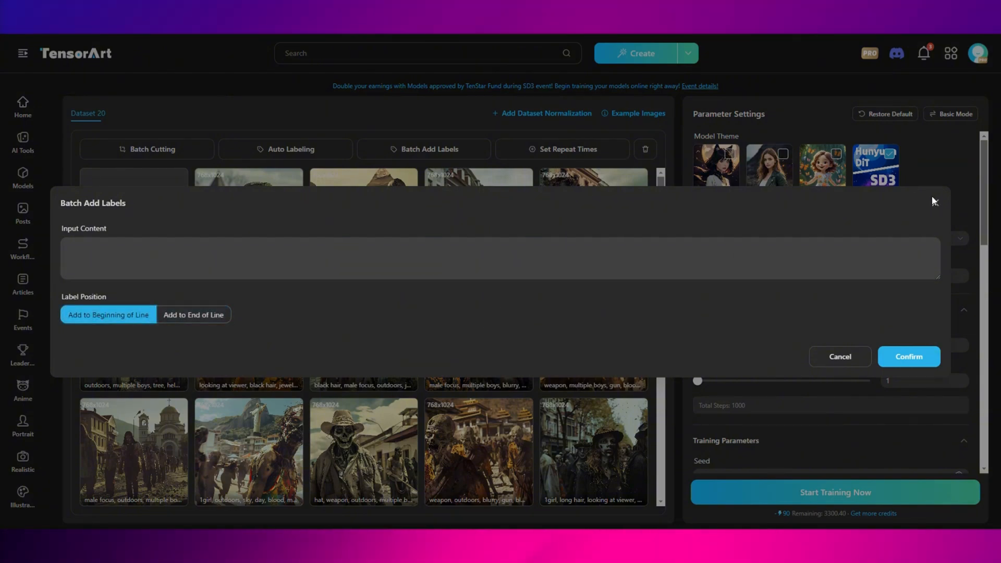
pyautogui.click(839, 357)
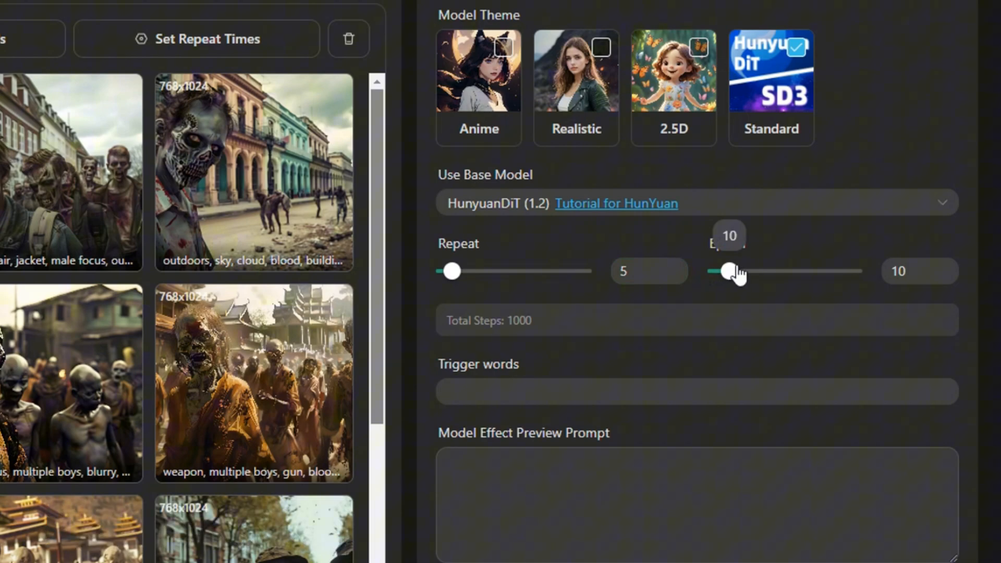
# Enter trigger words 'Zombies Gang' and a zombie-themed model effect preview prompt.
pyautogui.write('Zombies Gang')
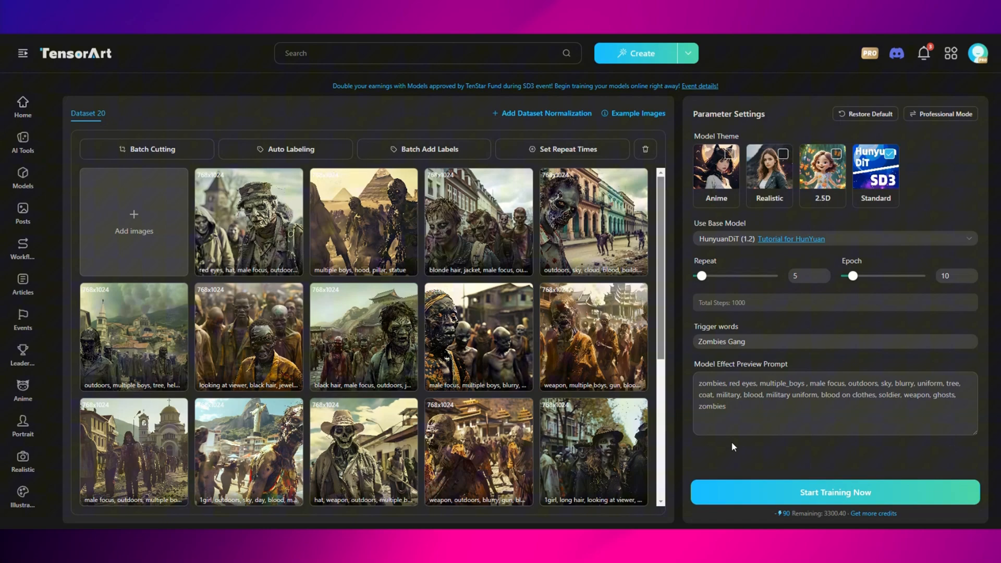
pyautogui.click(744, 410)
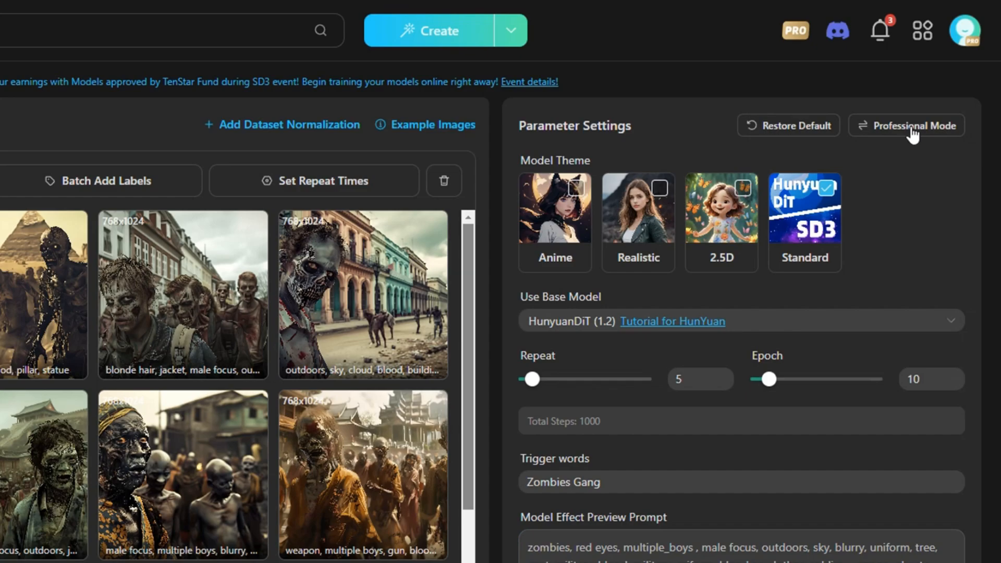
# Review the full training parameters, turn on caption shuffling and check Sample Image Settings.
pyautogui.click(905, 125)
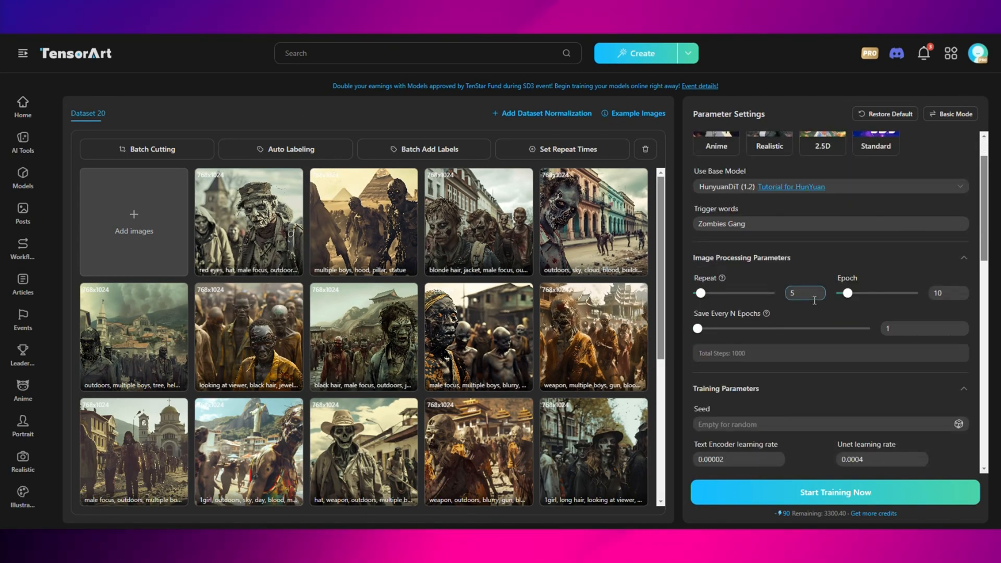
pyautogui.scroll(-3)
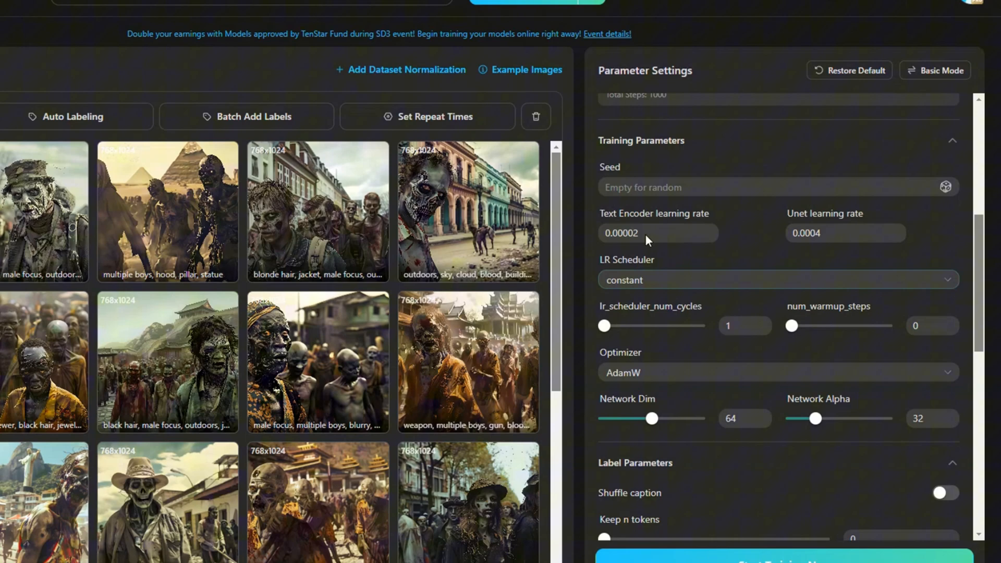
pyautogui.click(657, 234)
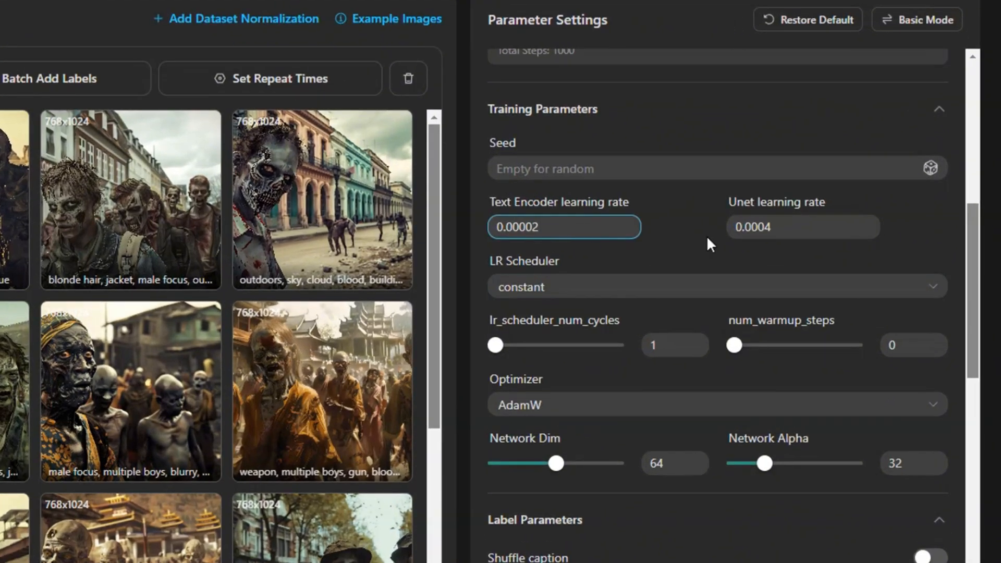
pyautogui.click(802, 227)
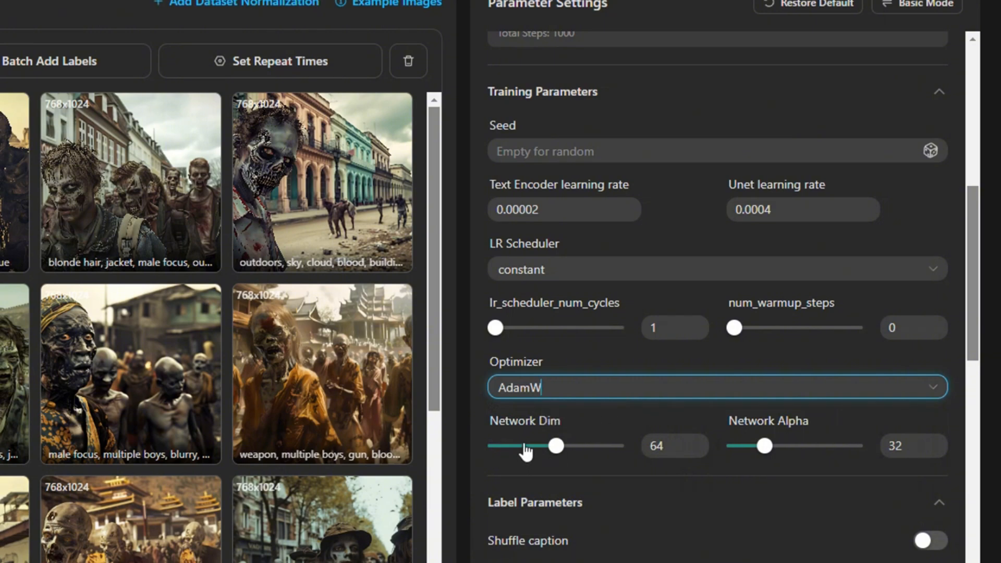
pyautogui.moveTo(542, 456)
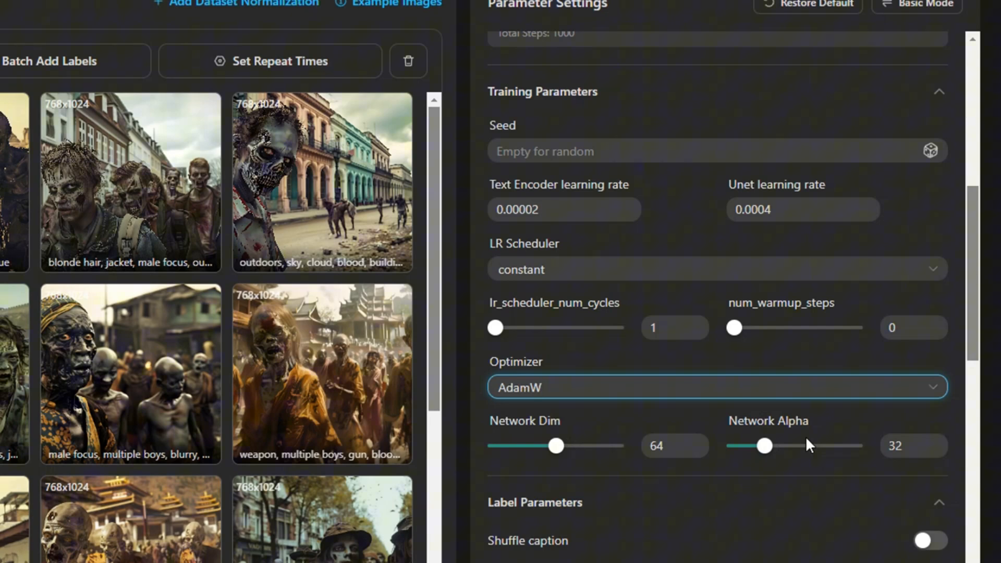
pyautogui.moveTo(804, 462)
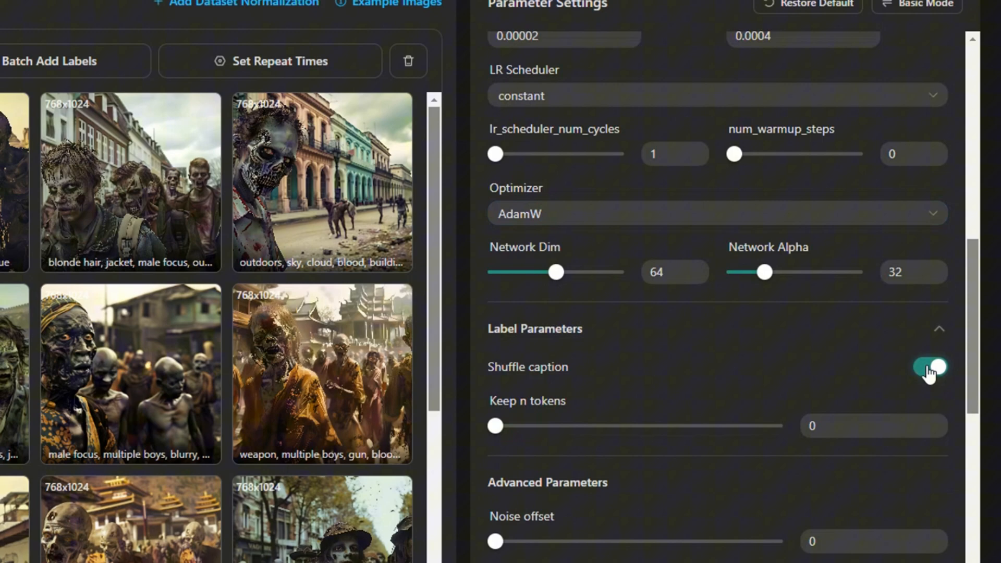
pyautogui.click(929, 367)
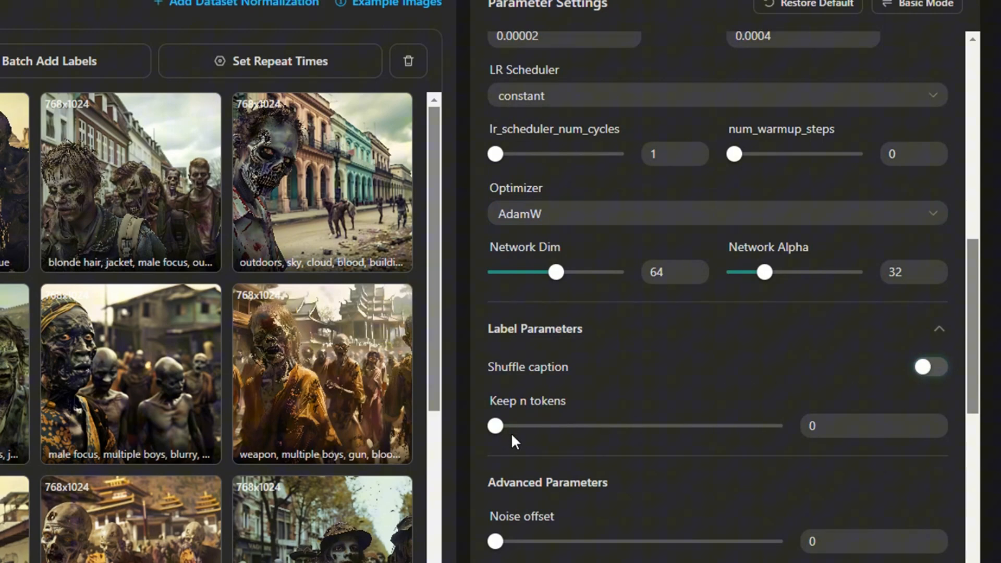
pyautogui.scroll(-3)
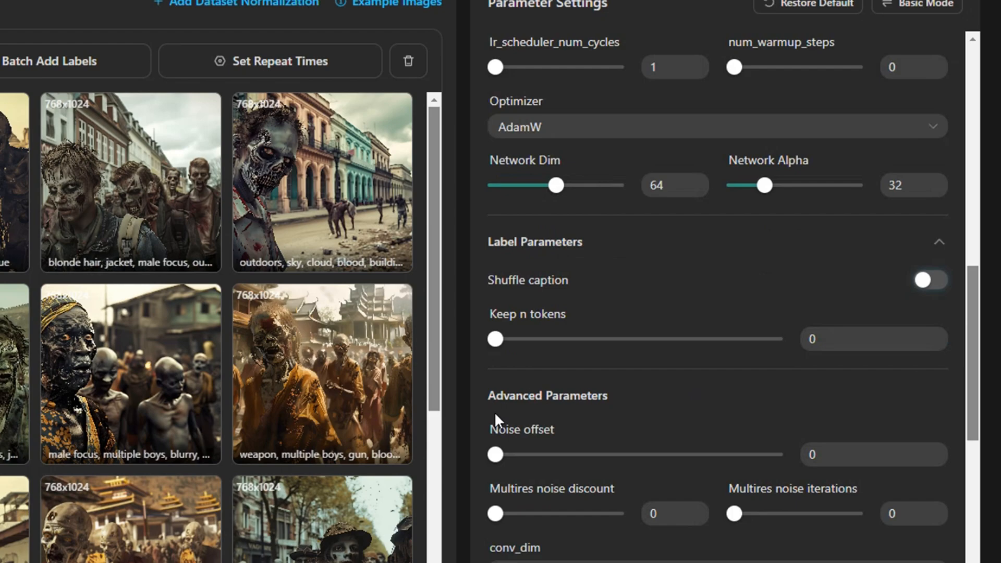
pyautogui.moveTo(494, 339); pyautogui.dragTo(592, 339)
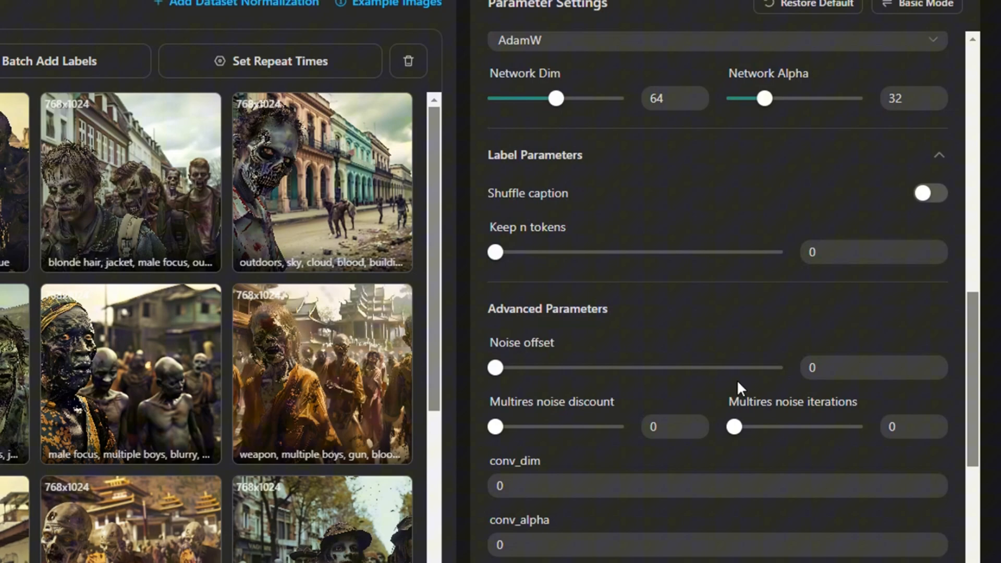
pyautogui.scroll(-3)
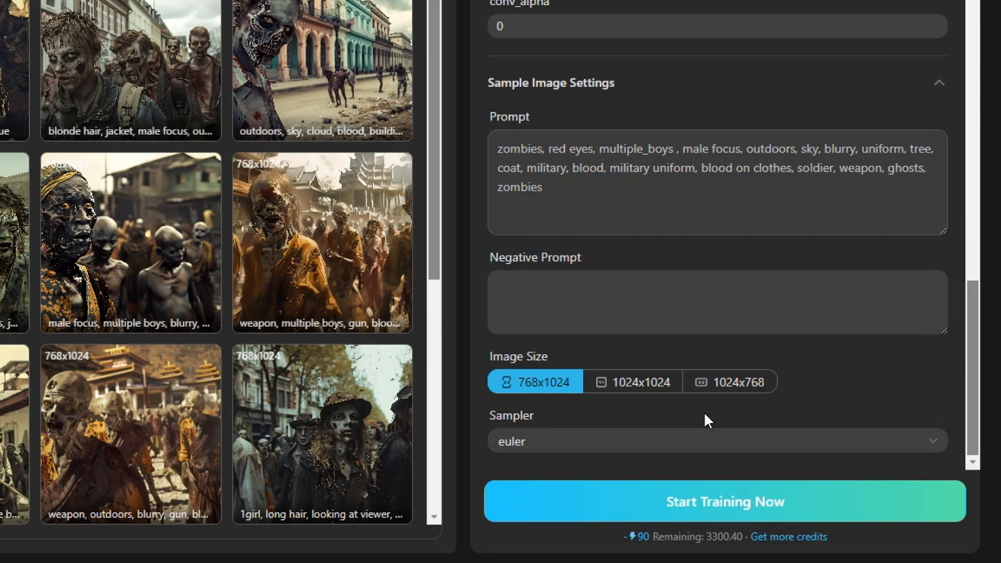
# Start training the zombie LoRA and let it run to completion.
pyautogui.click(730, 500)
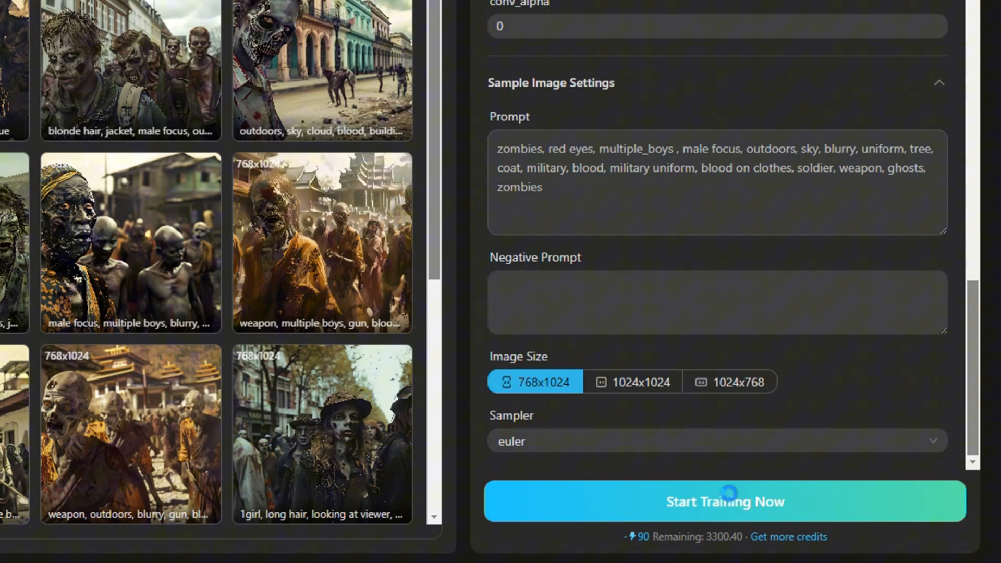
pyautogui.click(723, 501)
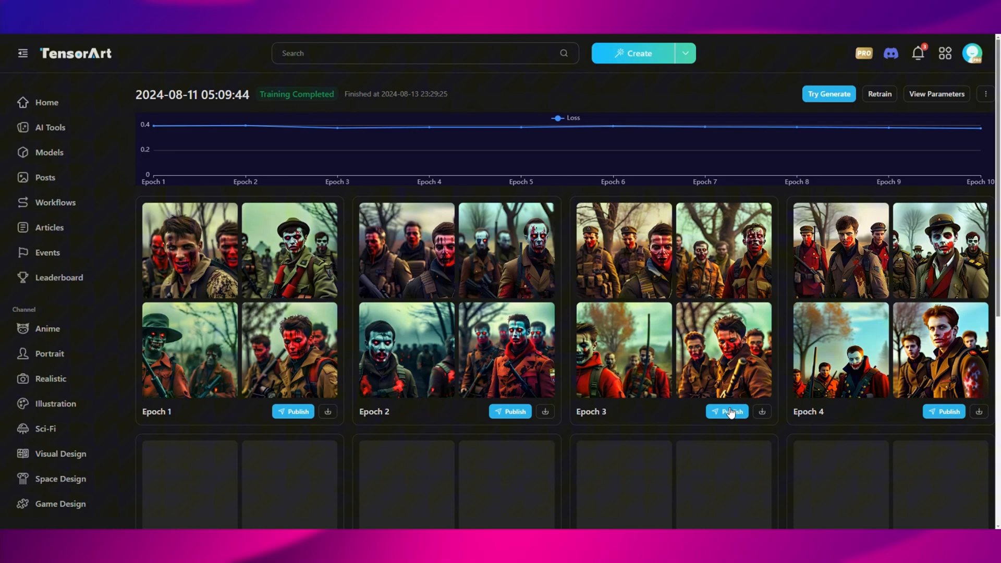
# Publish Epoch 3 as a new project 'Zombies' in Portrait with tag 'zombie'.
pyautogui.click(726, 411)
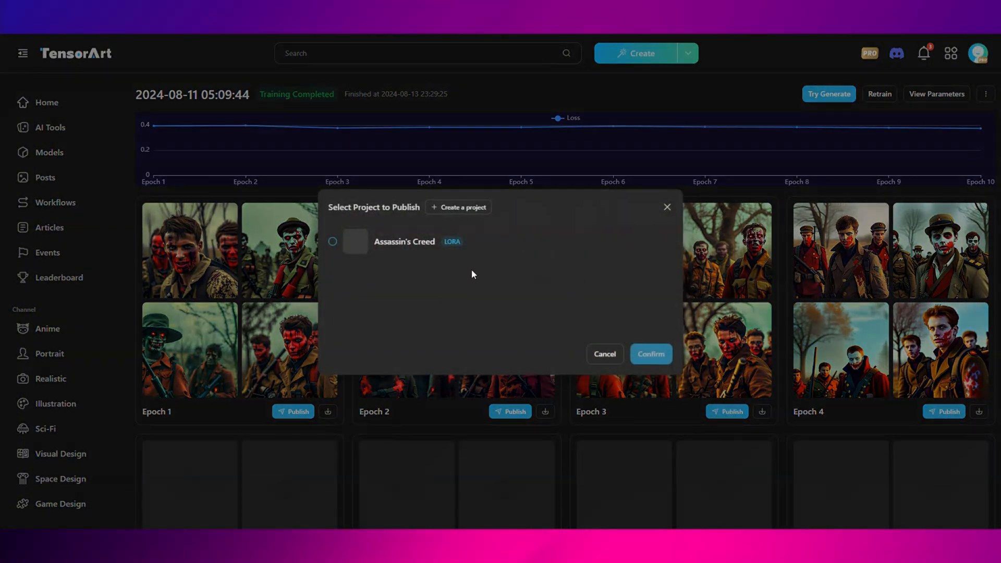
pyautogui.click(458, 206)
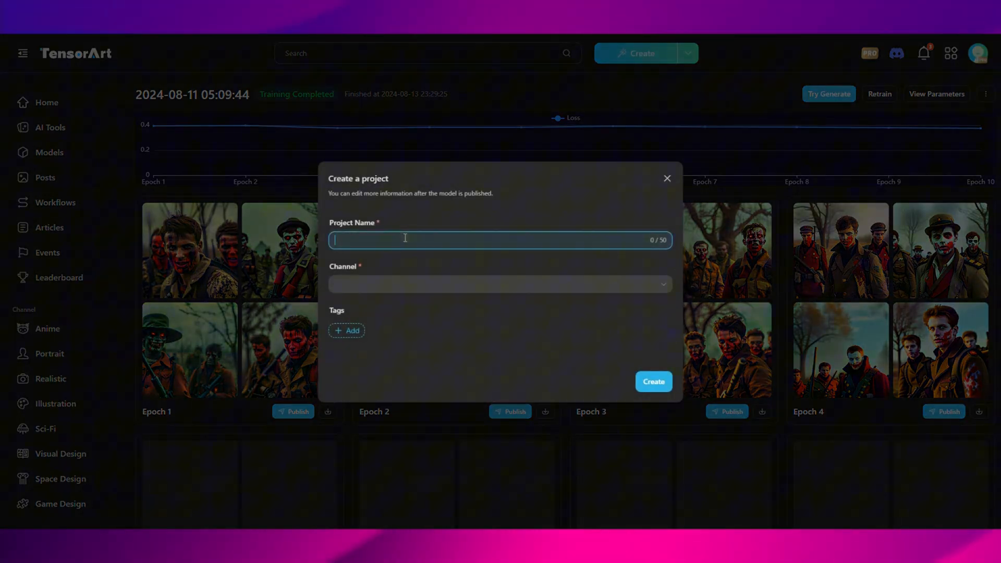
pyautogui.write('Zombies')
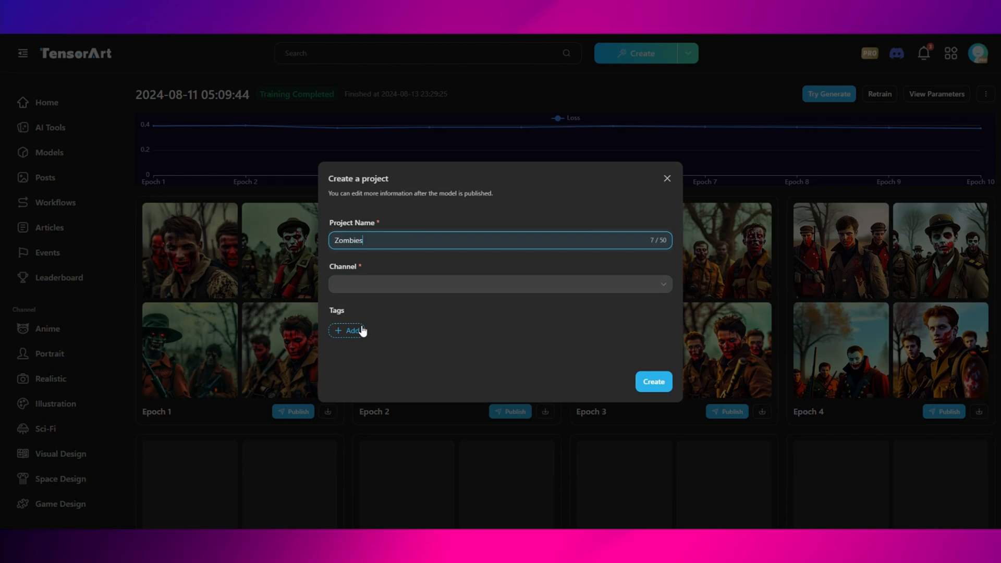
pyautogui.click(498, 284)
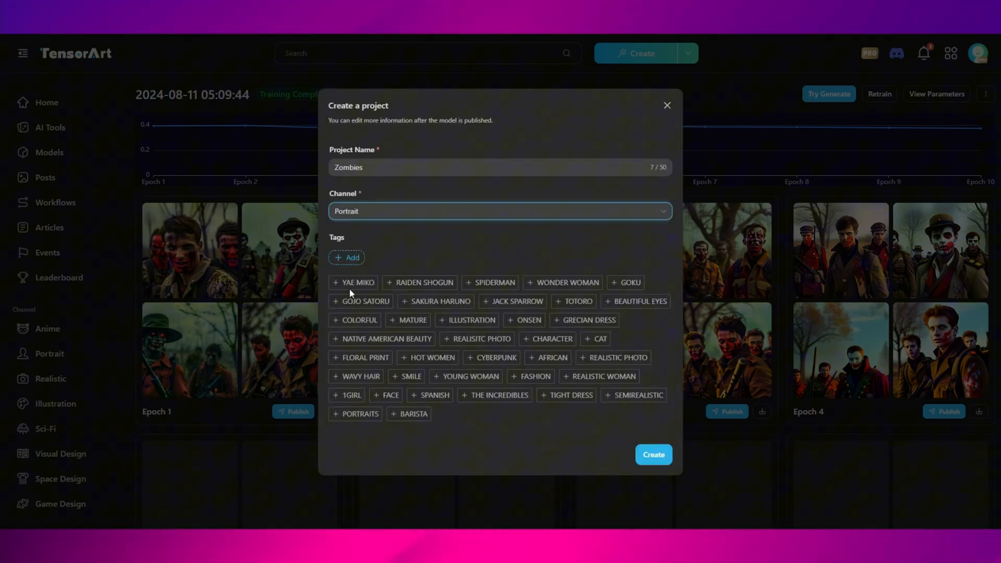
pyautogui.write('zombies')
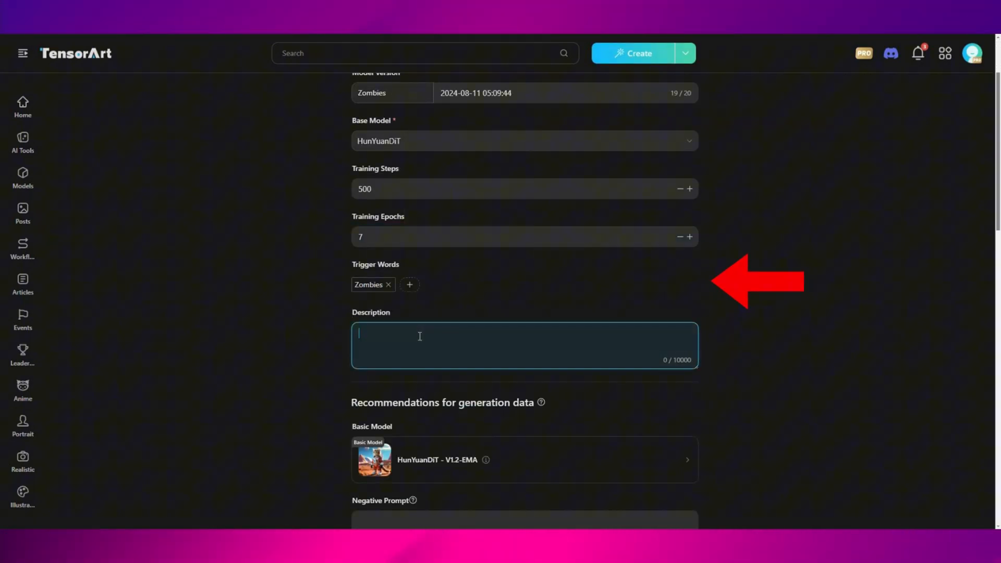
# Describe the model as 'Zombies, uniform, Ghost, Zombie Gang,' and publish with free download.
pyautogui.scroll(-3)
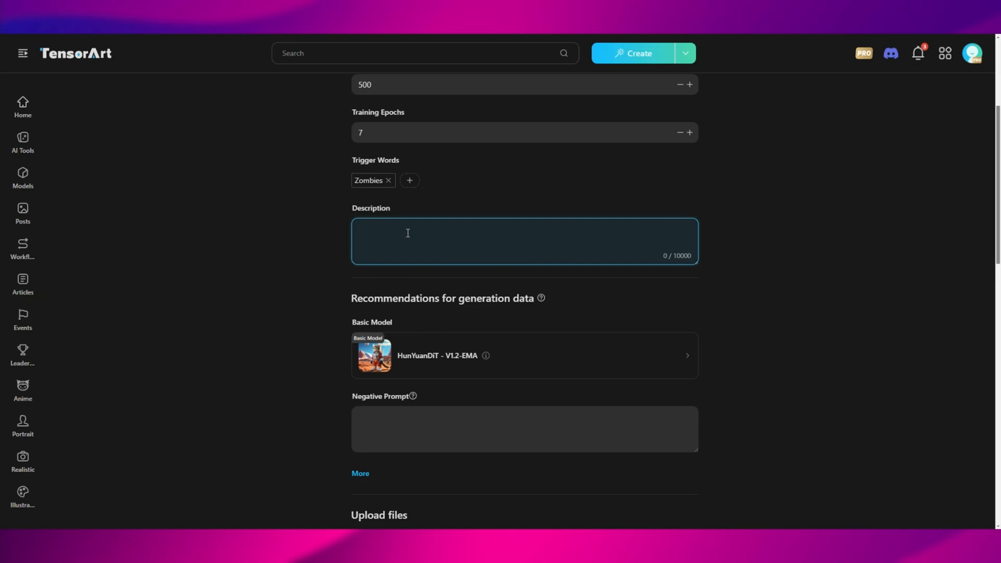
pyautogui.write('Zombies, uniform, Ghost, Zombie Gang, Horror, Witch, Wizzards')
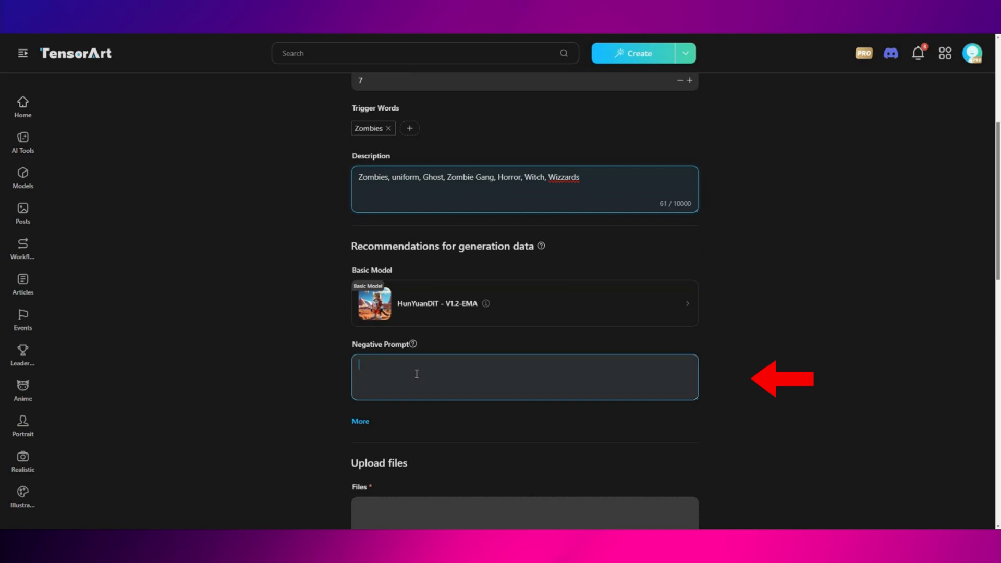
pyautogui.scroll(-3)
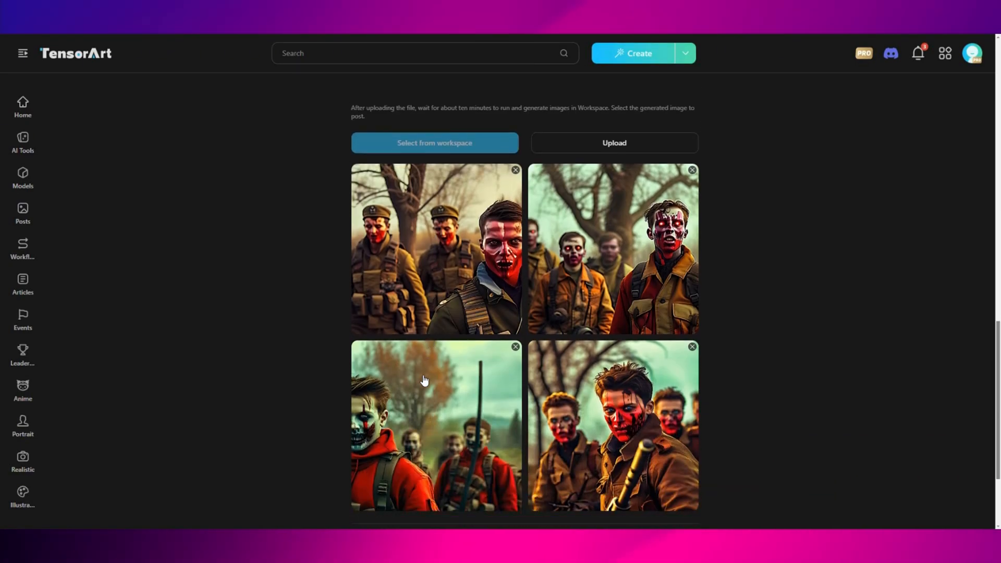
pyautogui.scroll(-3)
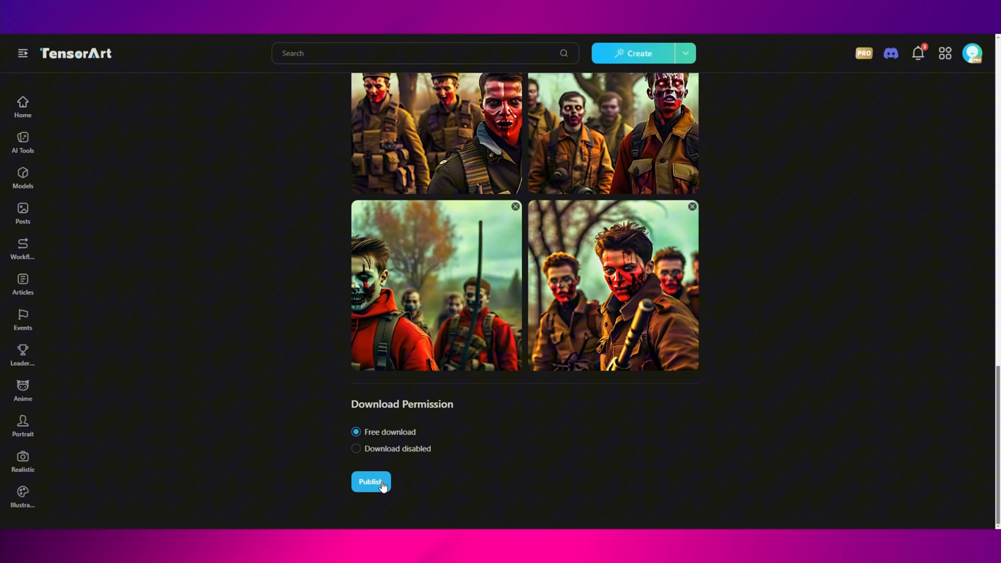
pyautogui.click(371, 481)
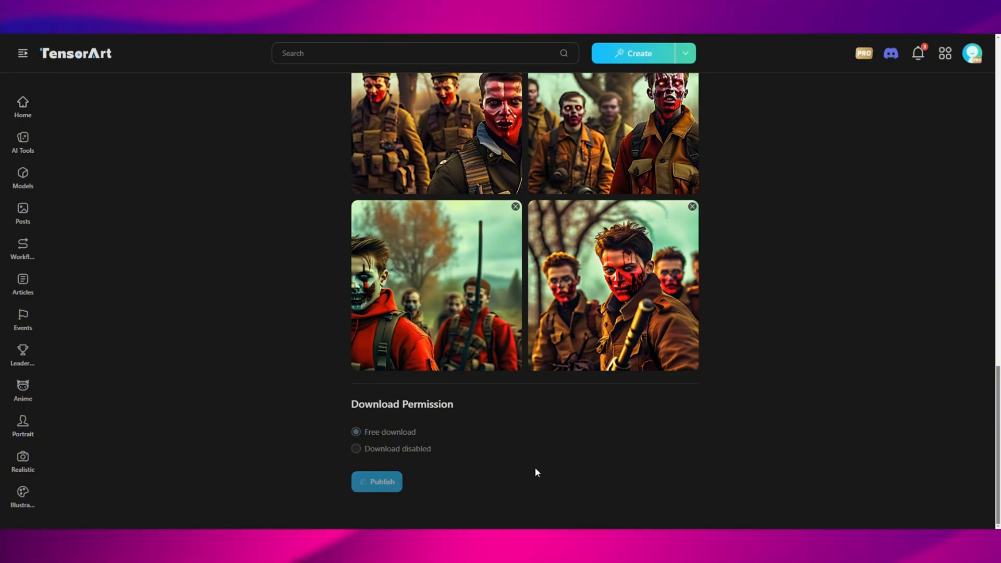
pyautogui.click(377, 481)
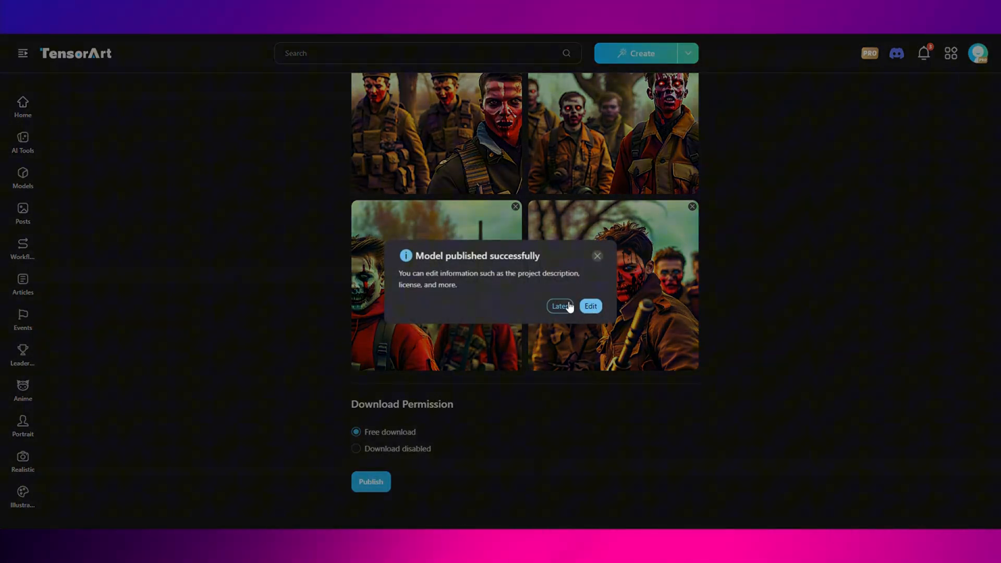
# Dismiss the success notice, view the generated zombie image and return to Home.
pyautogui.click(560, 306)
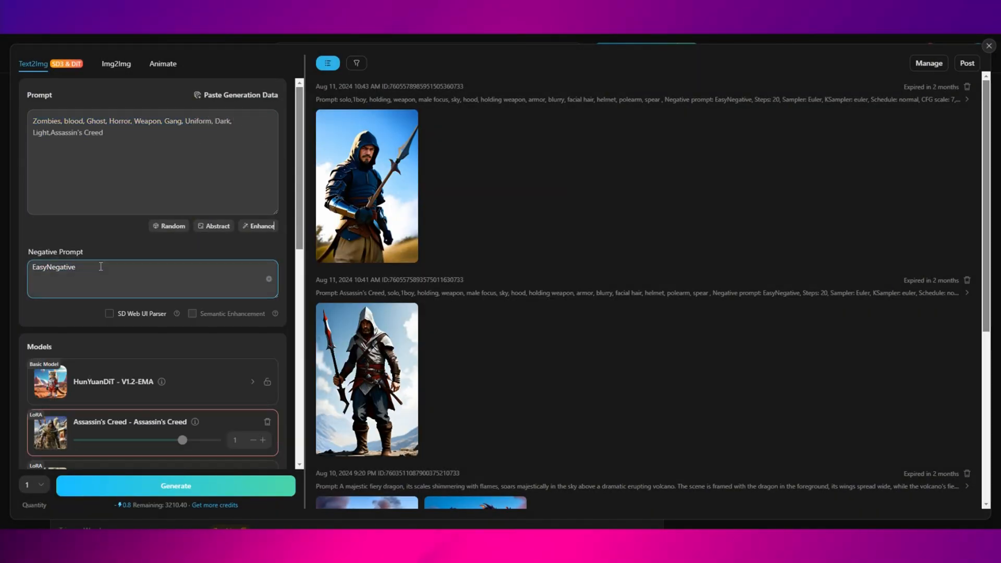
pyautogui.scroll(-3)
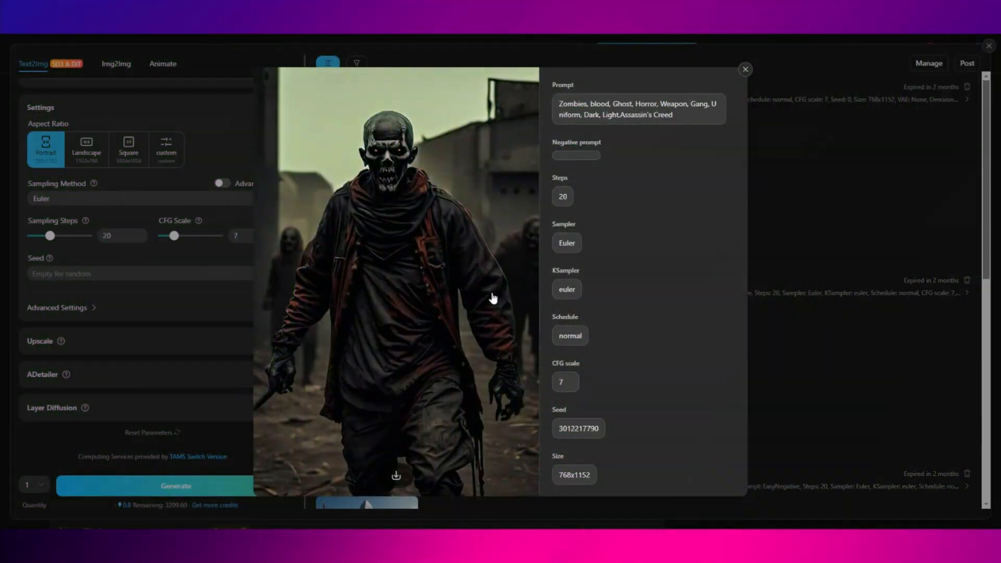
pyautogui.click(745, 68)
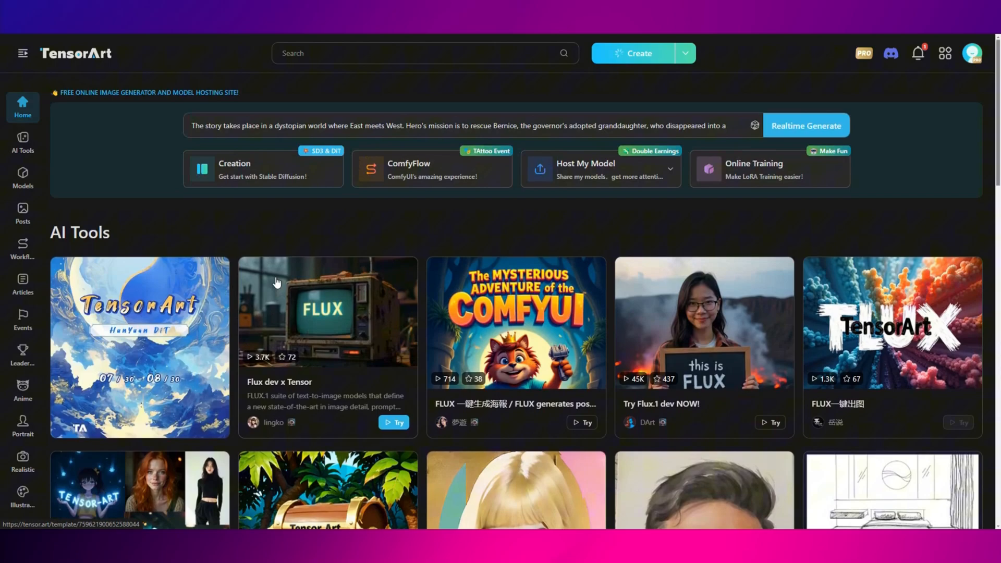
# Browse the Events page listing contests like Flux Meme Contest and Tag Contest 2023.
pyautogui.scroll(-3)
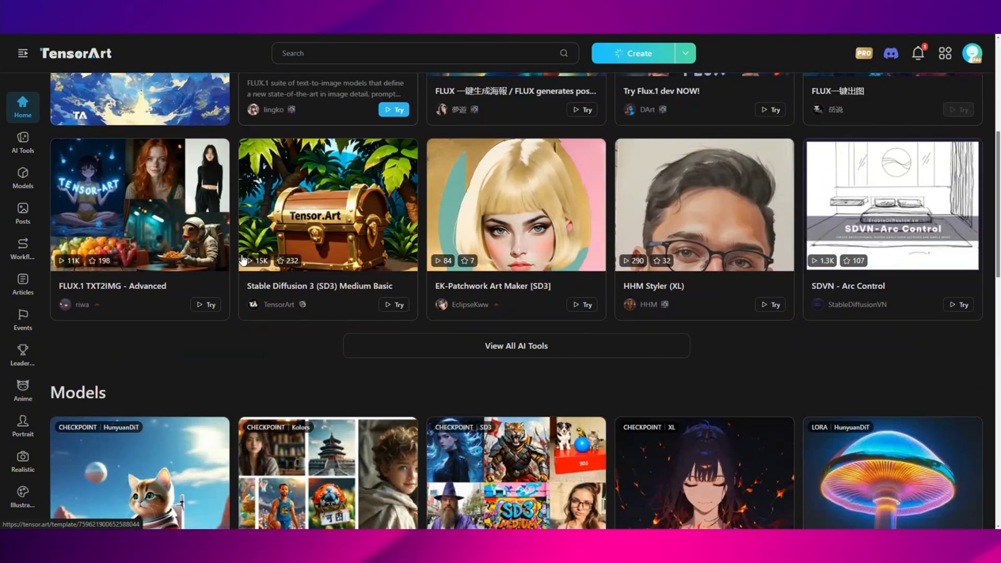
pyautogui.scroll(-3)
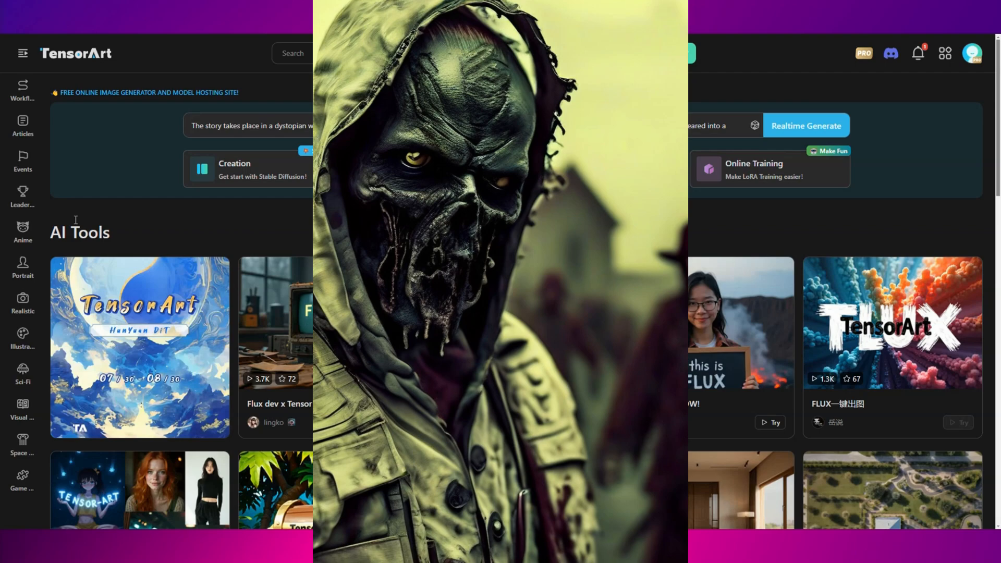
pyautogui.click(22, 162)
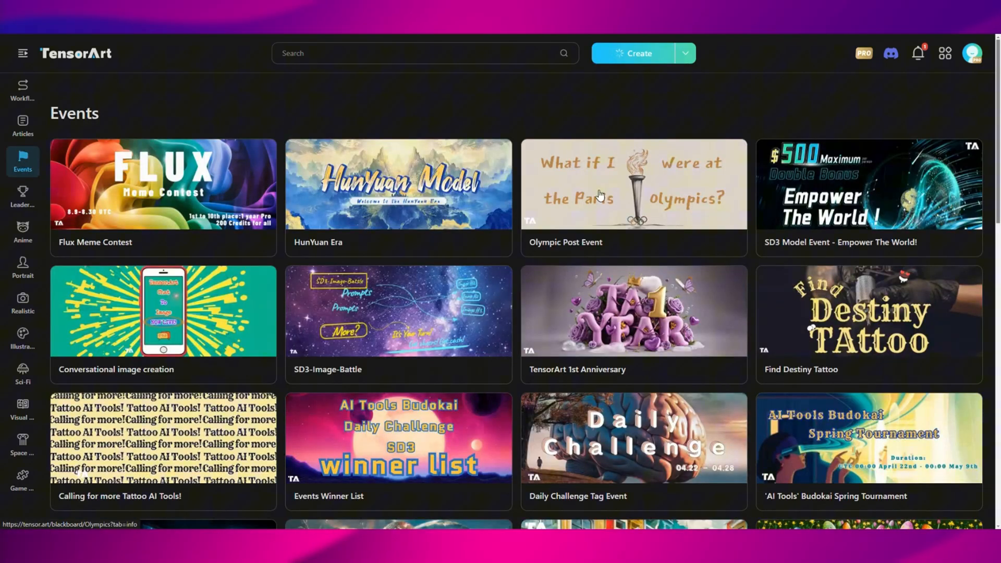
pyautogui.scroll(-3)
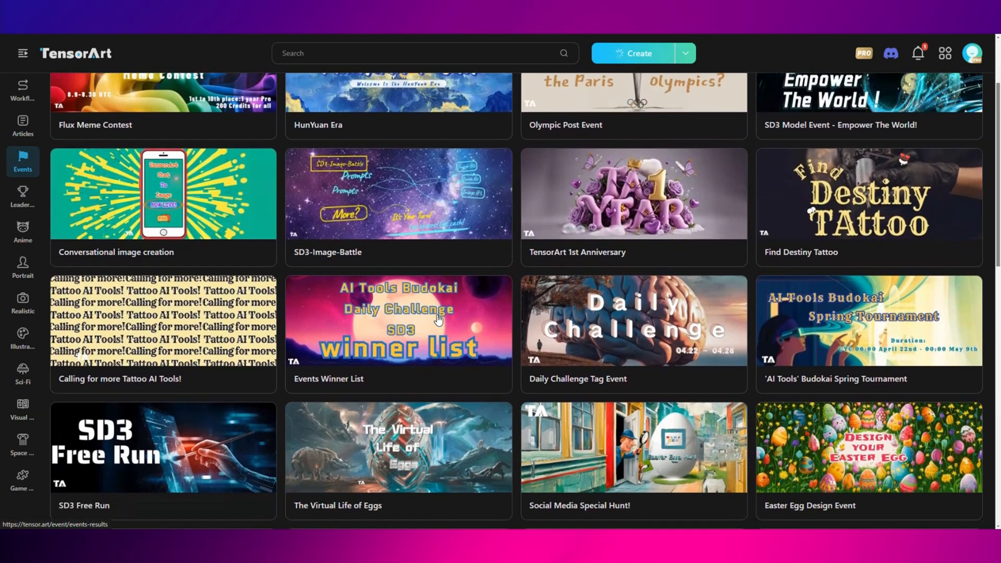
pyautogui.scroll(-3)
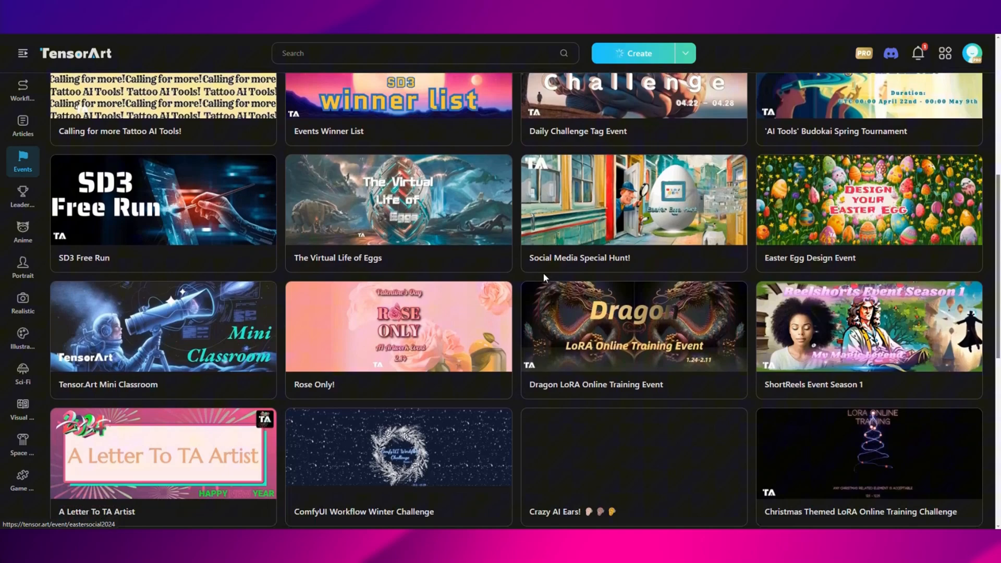
pyautogui.scroll(-3)
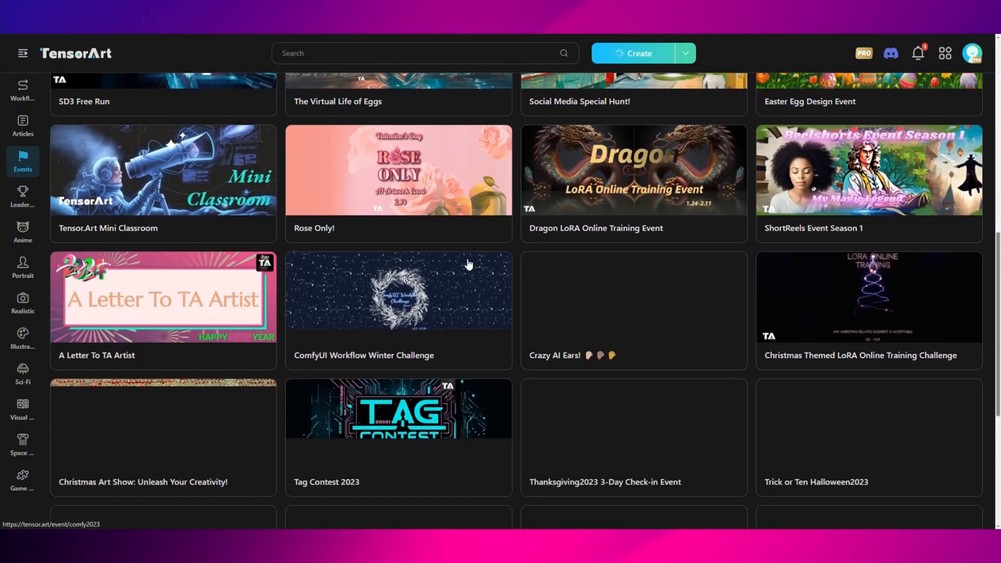